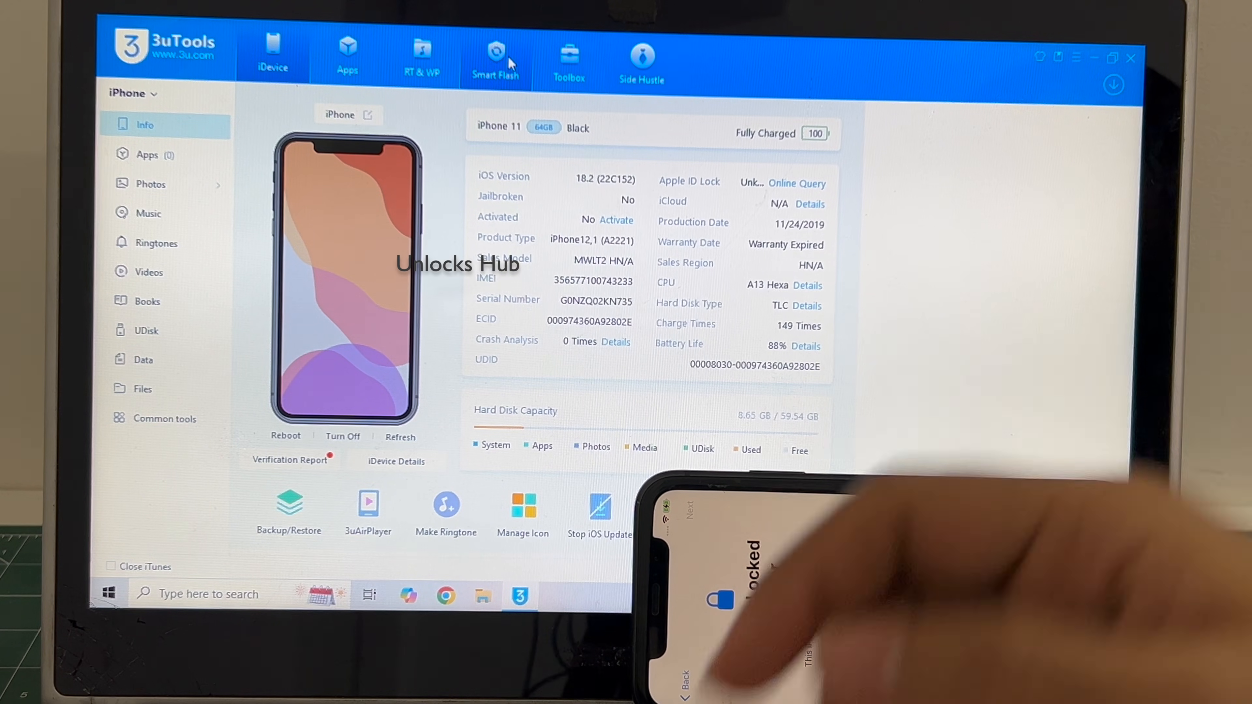
Step: Go to Smart Flash and choose the locally imported iOS 18.2 iPhone 11 firmware entry
{"action": "left_click", "coordinate": [497, 54]}
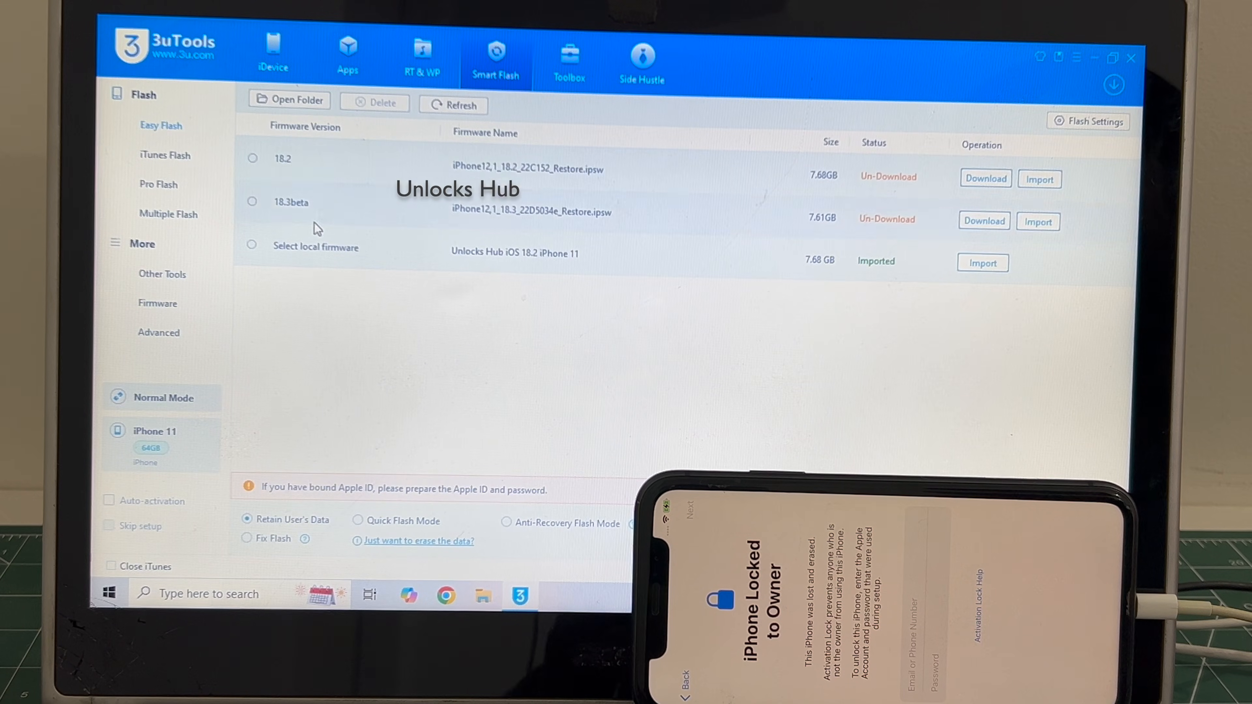
{"action": "left_click", "coordinate": [252, 245]}
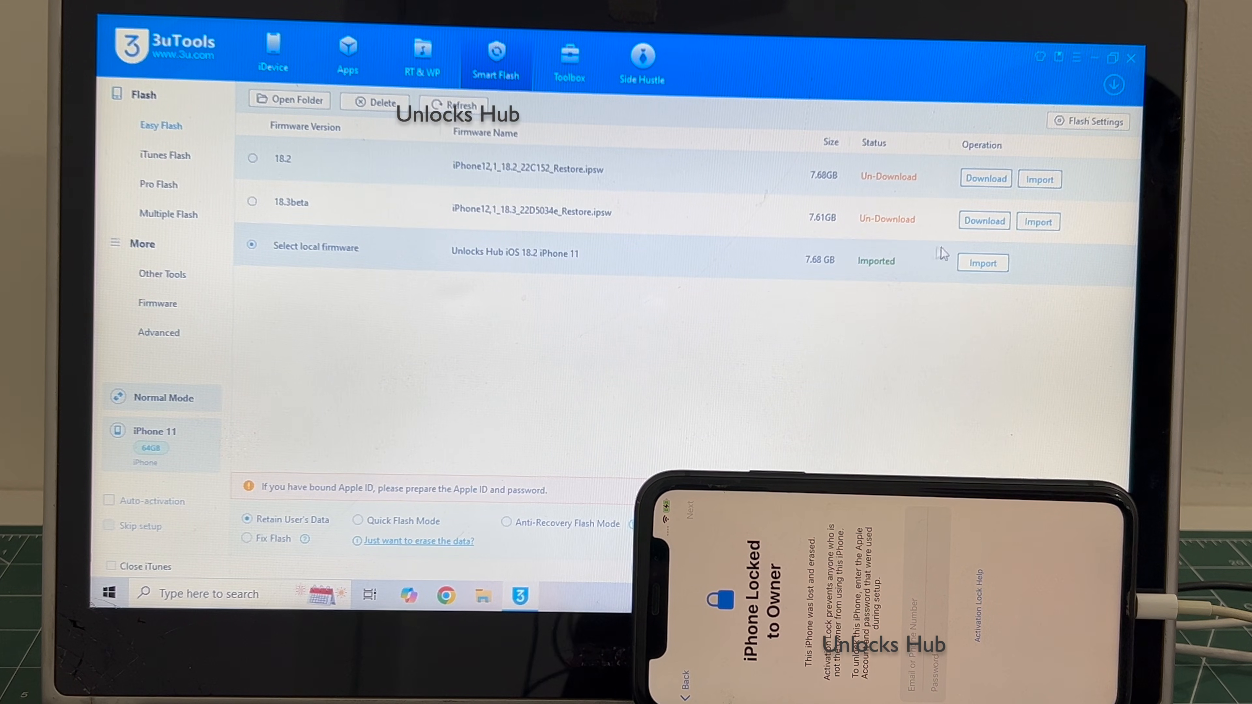
Step: Import the 'Unlocks Hub iOS 18.2 iPhone 11' firmware file from the Apple folder
{"action": "left_click", "coordinate": [983, 262]}
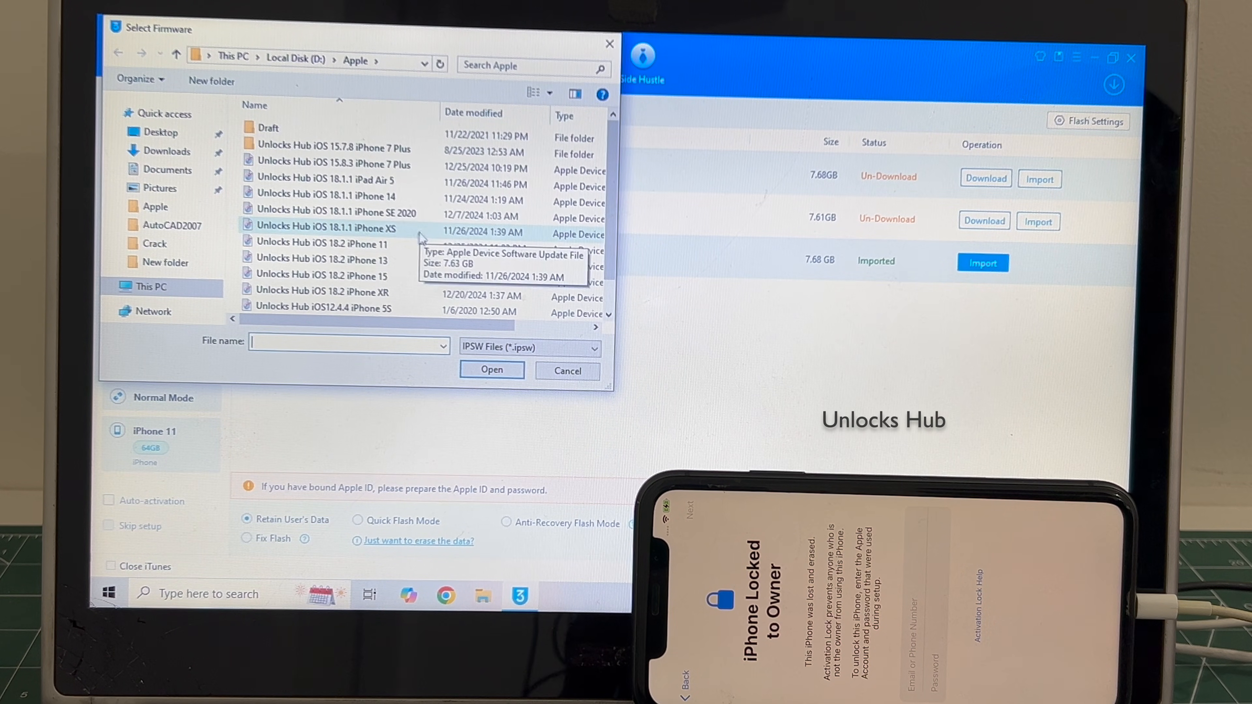
{"action": "left_click", "coordinate": [321, 244]}
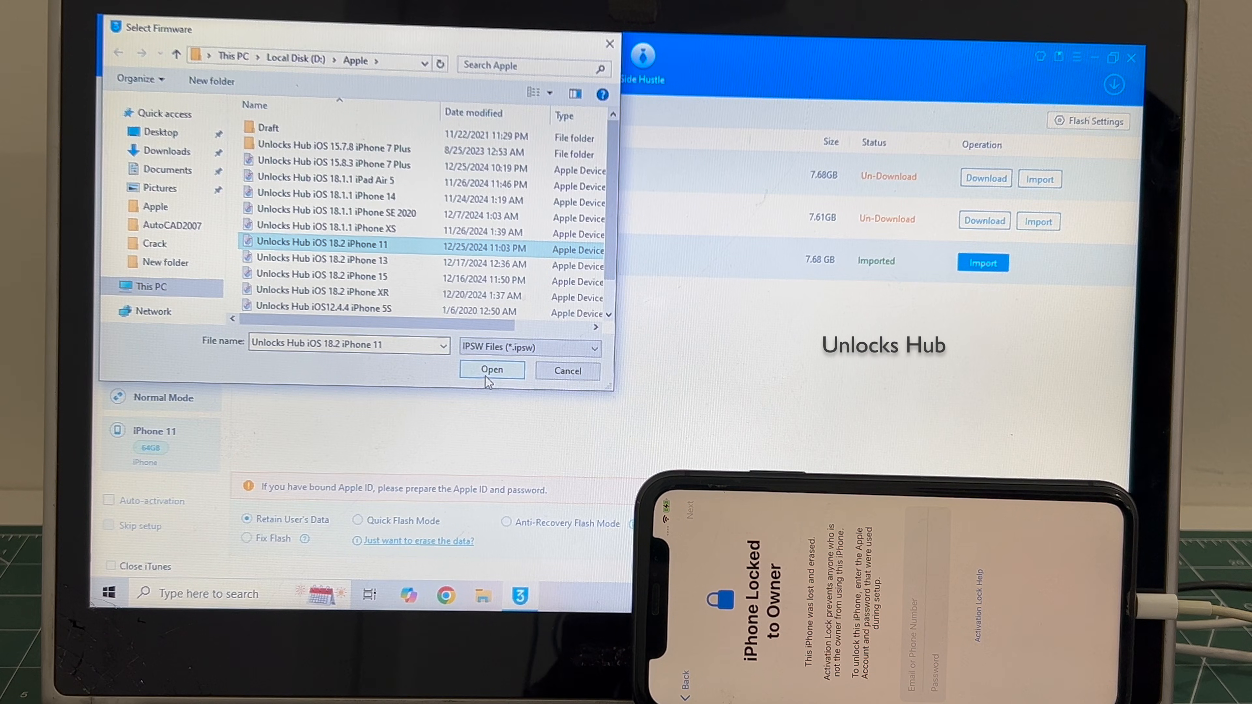
{"action": "left_click", "coordinate": [492, 369]}
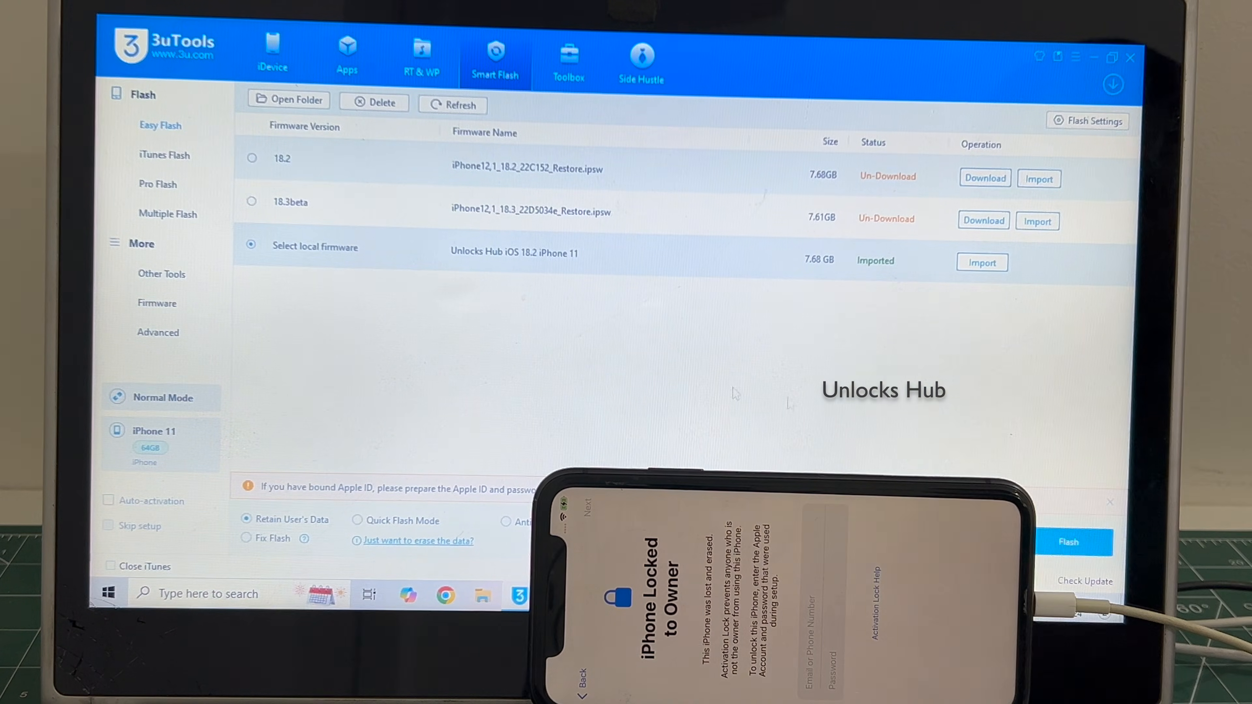
Step: Start the retain-data flash of the iOS 18.2 firmware onto the iPhone 11
{"action": "left_click", "coordinate": [1080, 542]}
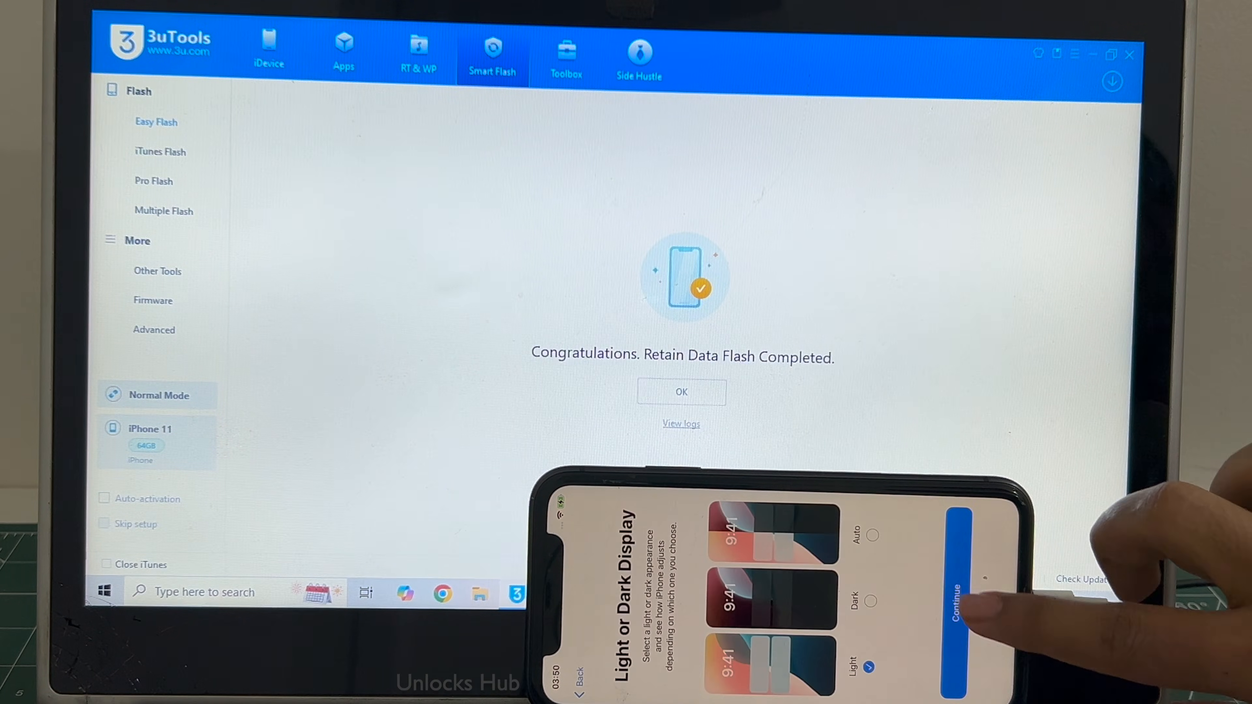
Step: Acknowledge the 'Retain Data Flash Completed' result as the iPhone reboots to Welcome
{"action": "left_click", "coordinate": [956, 602]}
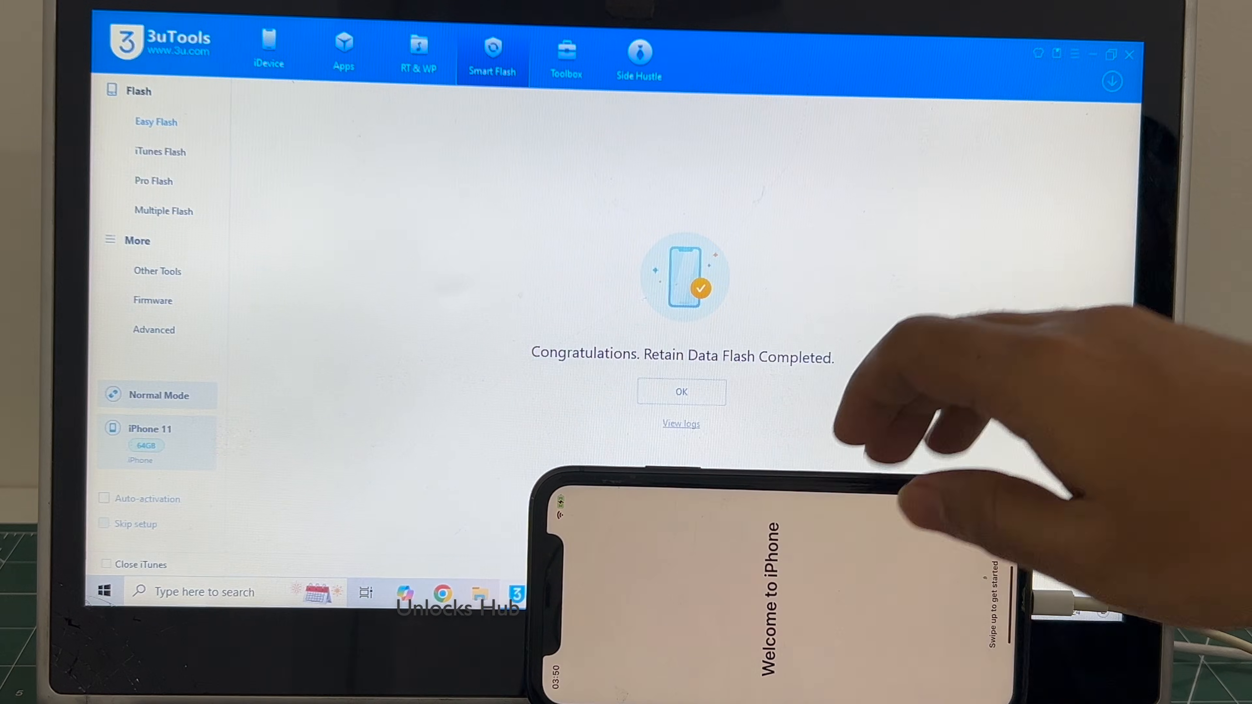